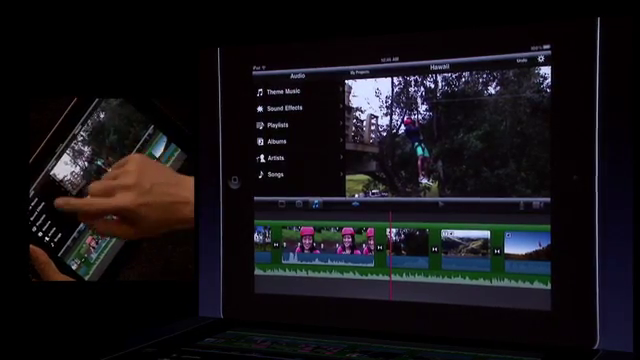
- Show the Sound Effects list in the audio browser for the Hawaii project
{"action": "left_click", "coordinate": [280, 104]}
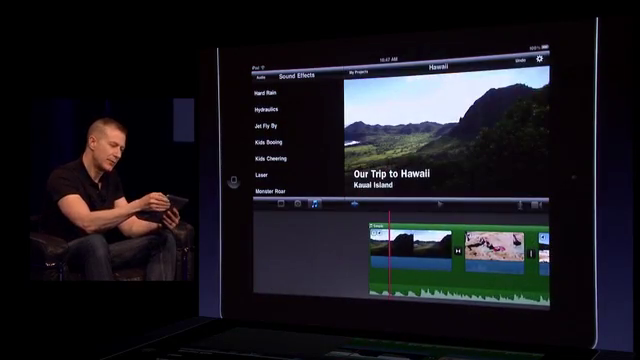
{"action": "left_click", "coordinate": [544, 58]}
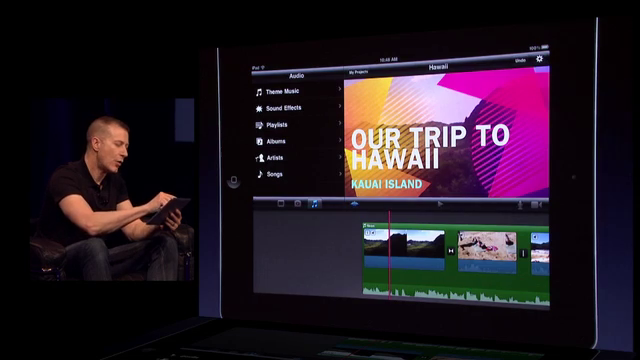
- Show the Theme Music list in the audio browser
{"action": "left_click", "coordinate": [270, 94]}
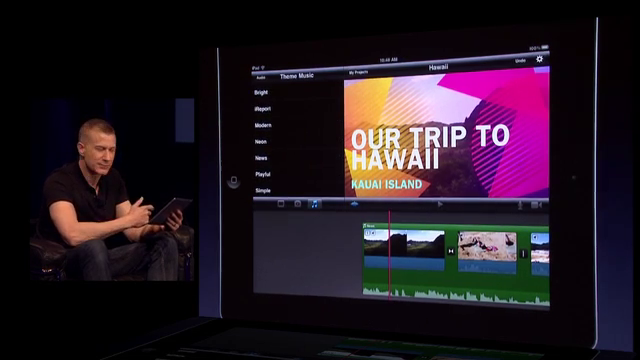